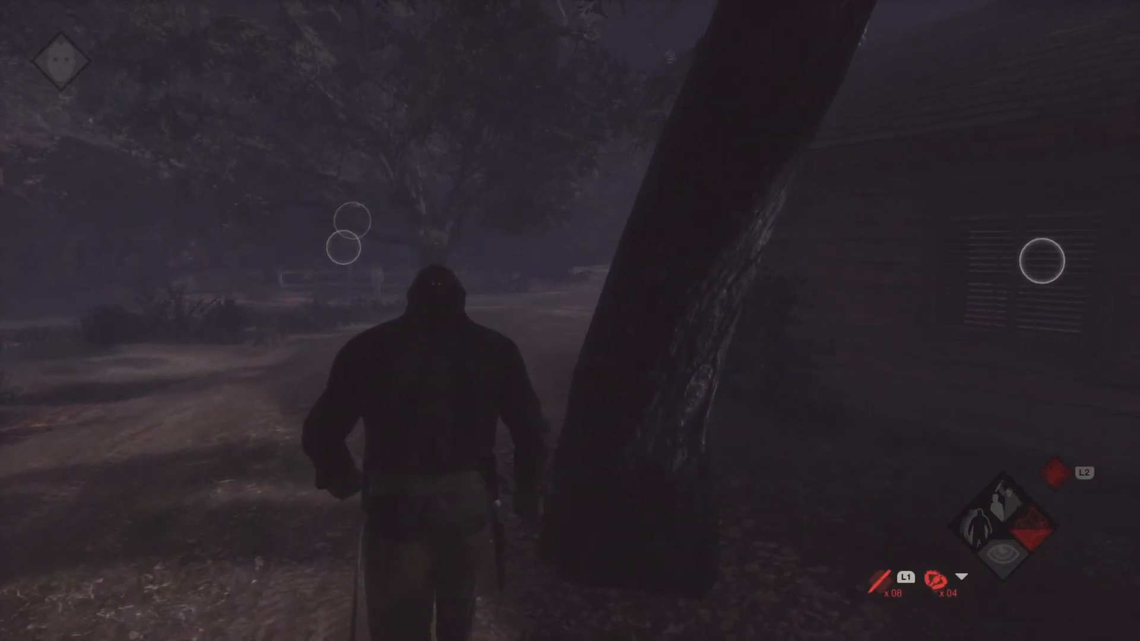
{"action": "mouse_move", "coordinate": [570, 320]}
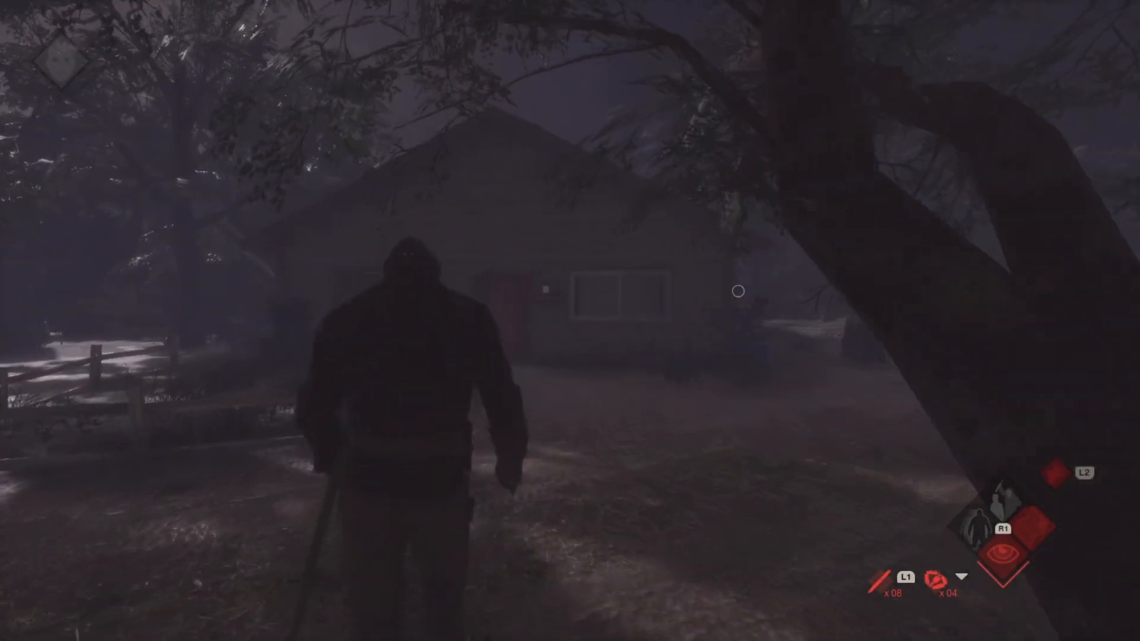
{"action": "mouse_move", "coordinate": [614, 281]}
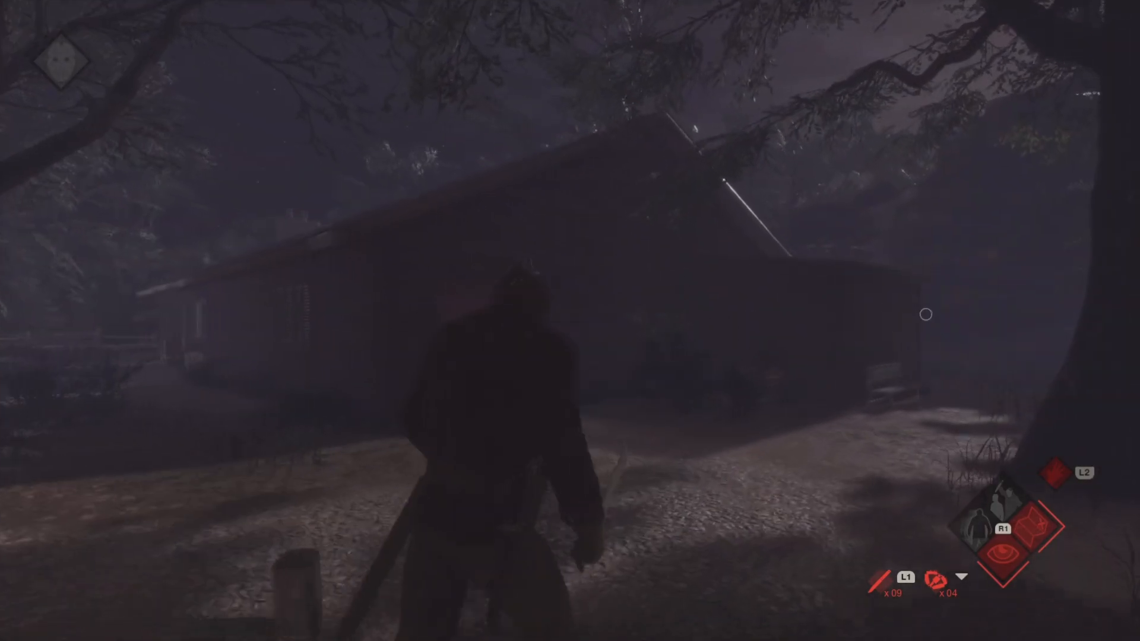
{"action": "mouse_move", "coordinate": [497, 331]}
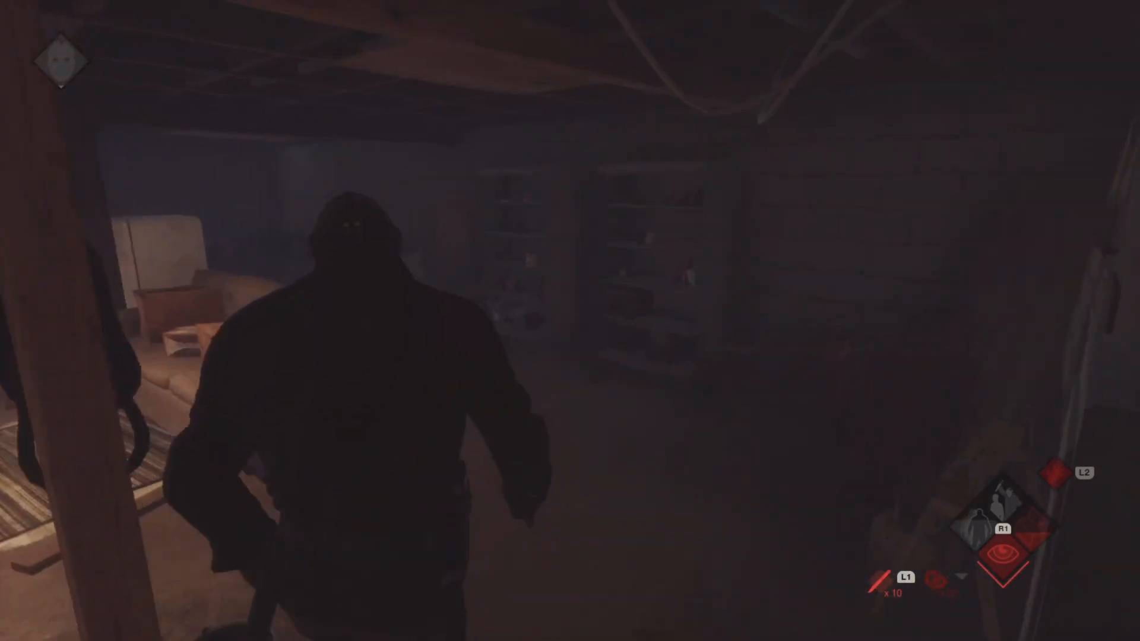
{"action": "mouse_move", "coordinate": [570, 321]}
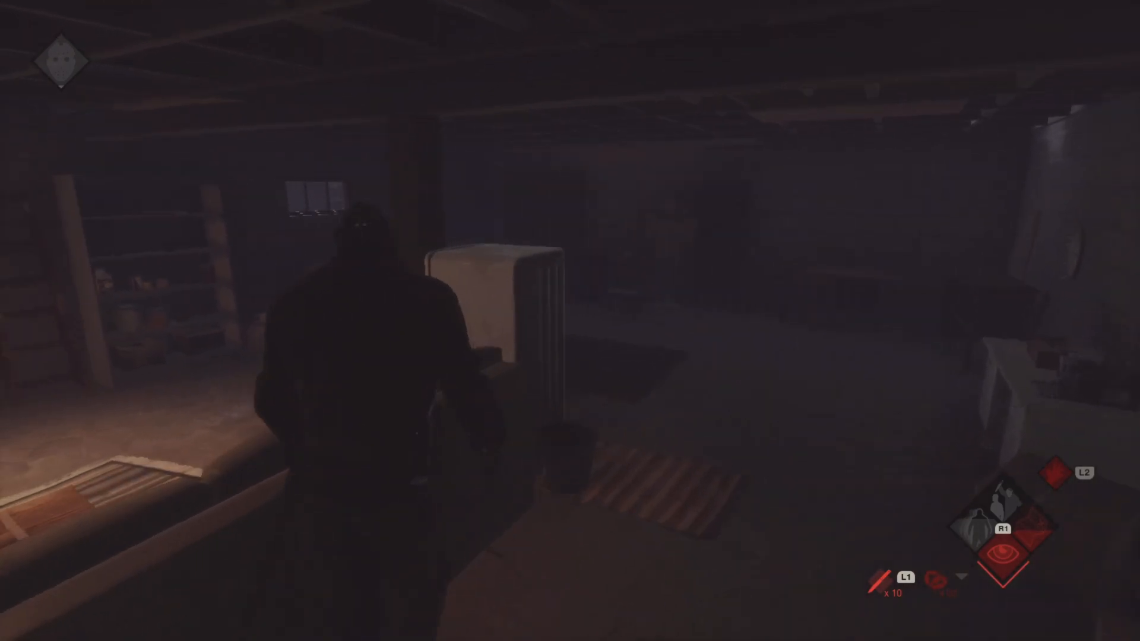
{"action": "mouse_move", "coordinate": [570, 320]}
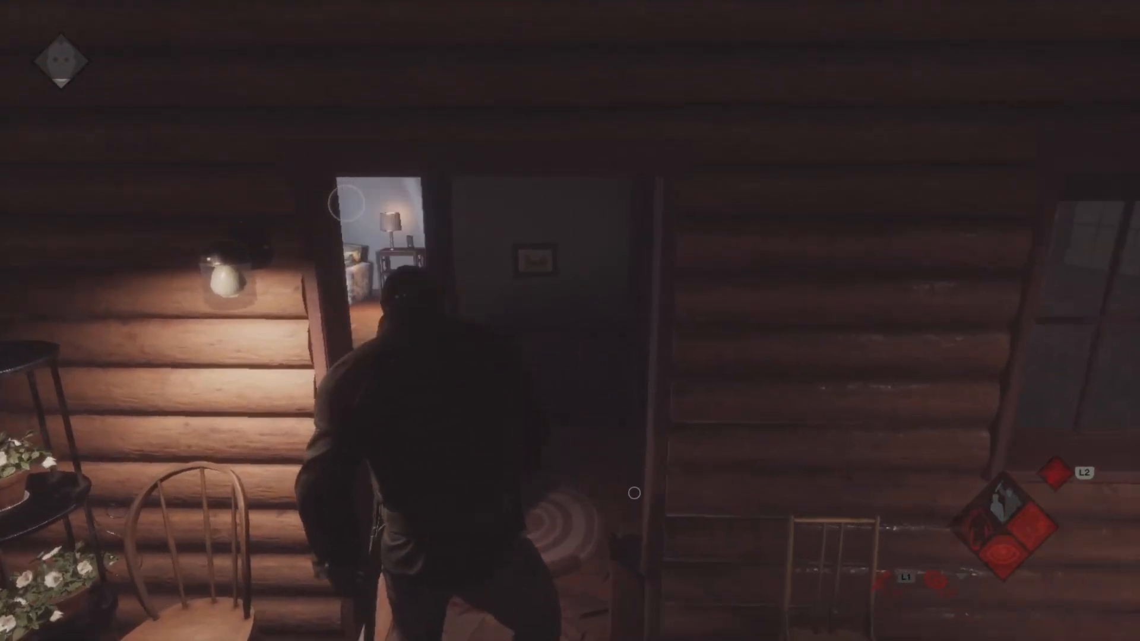
{"action": "mouse_move", "coordinate": [570, 321]}
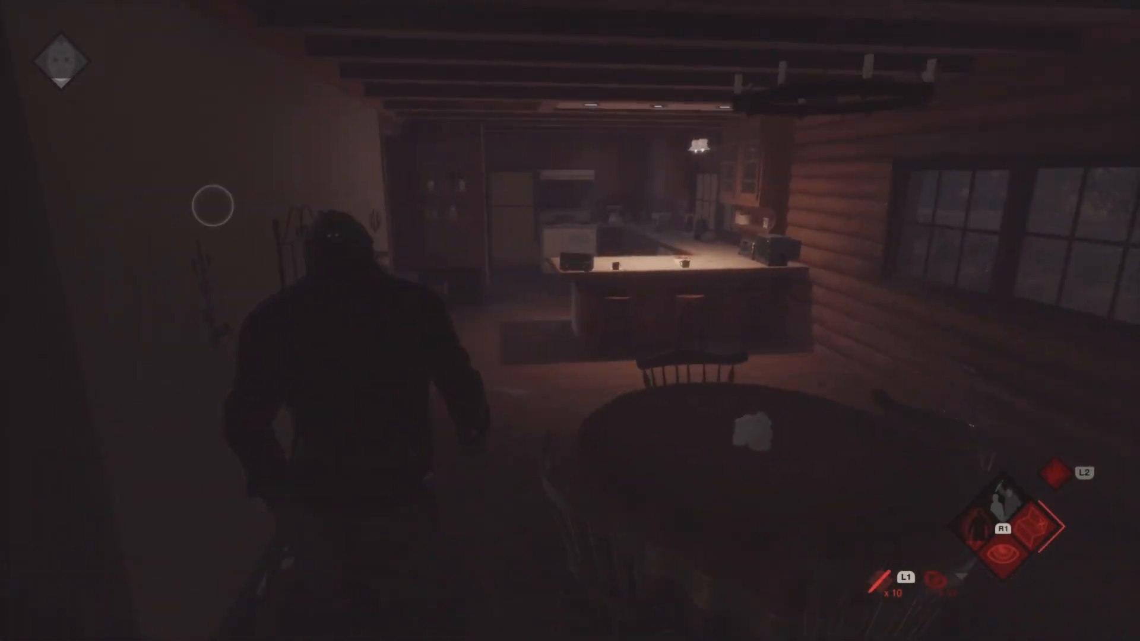
{"action": "mouse_move", "coordinate": [569, 320]}
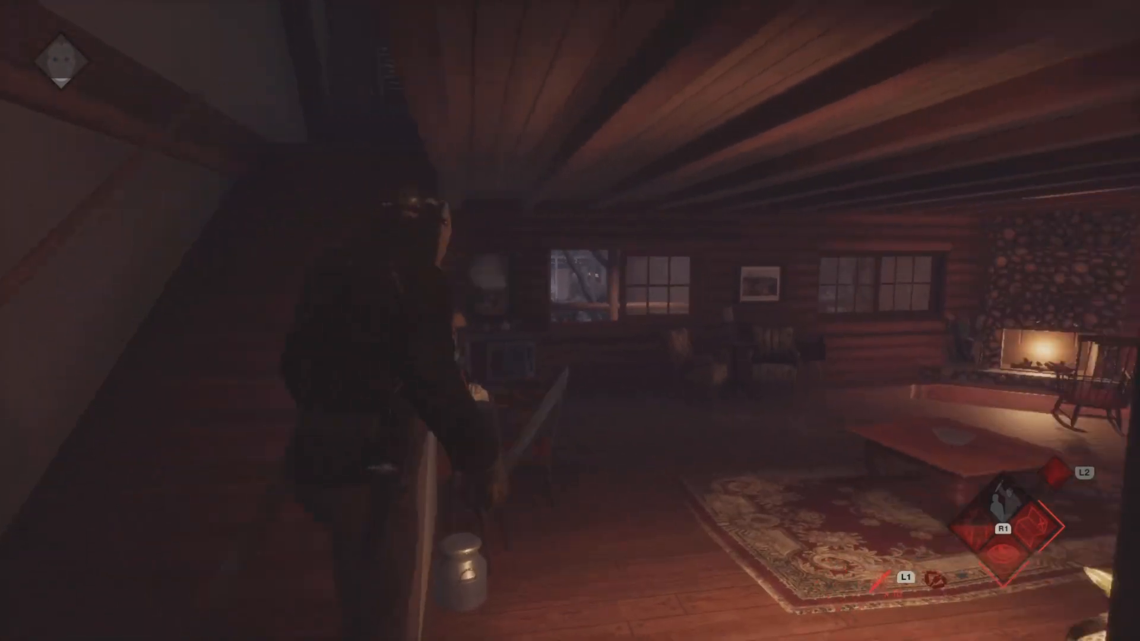
{"action": "mouse_move", "coordinate": [570, 320]}
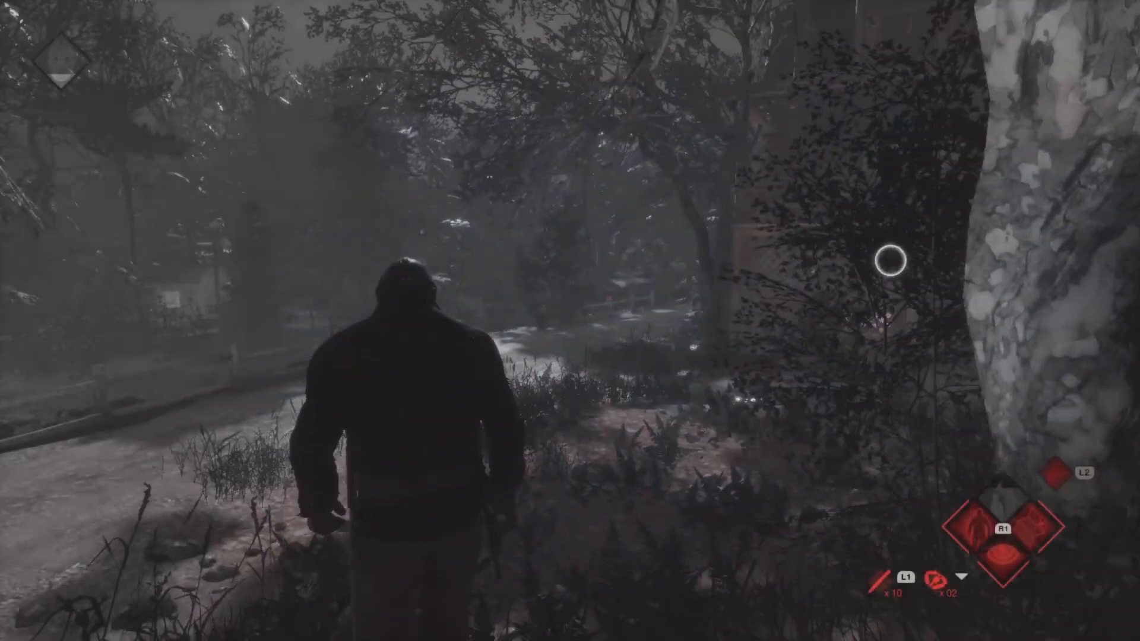
{"action": "key", "text": "w"}
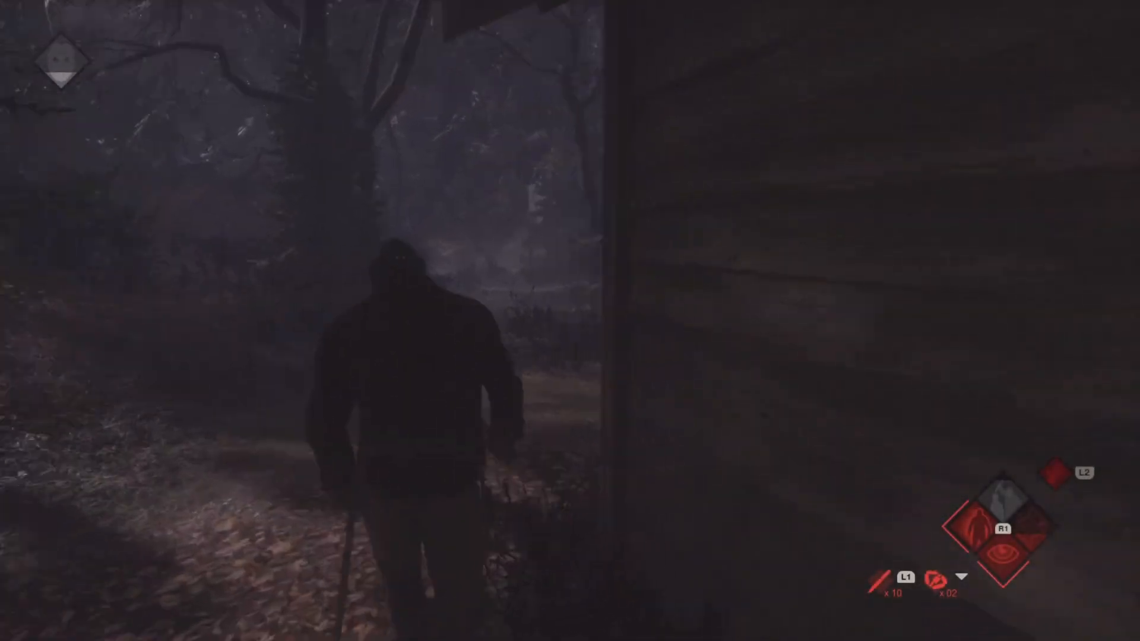
{"action": "mouse_move", "coordinate": [570, 320]}
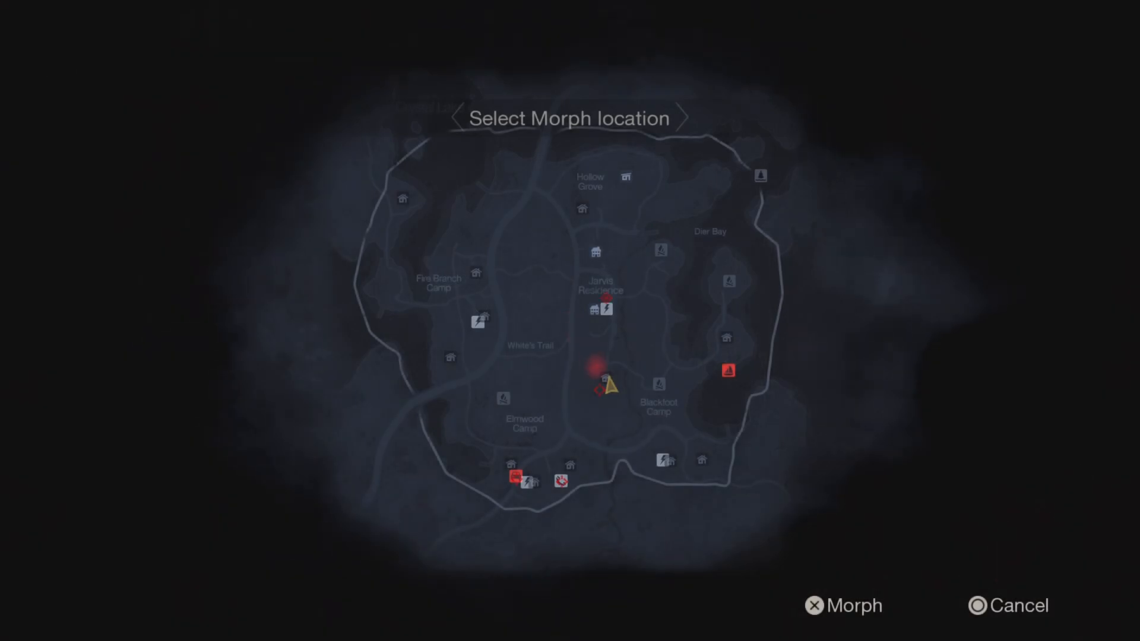
{"action": "left_click", "coordinate": [814, 606]}
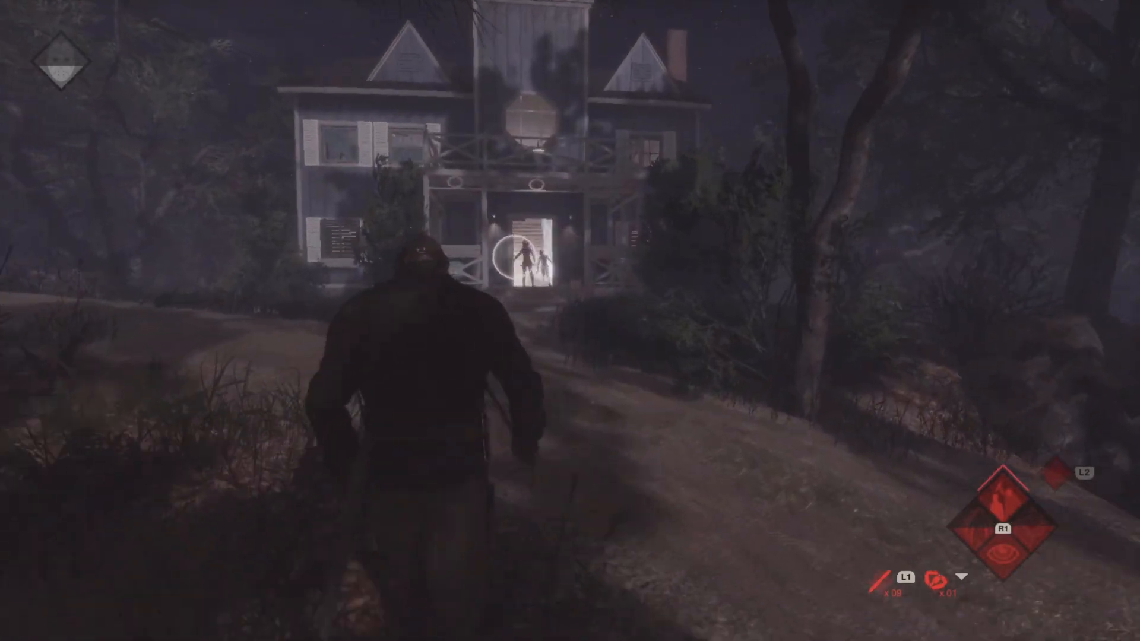
{"action": "key", "text": "w"}
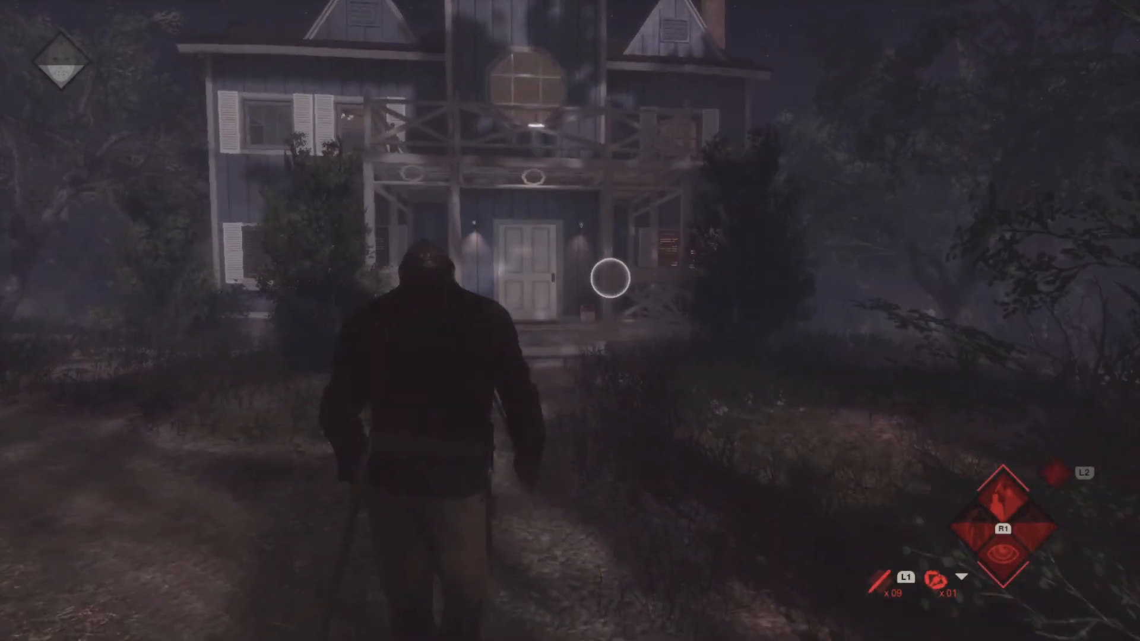
{"action": "key", "text": "w"}
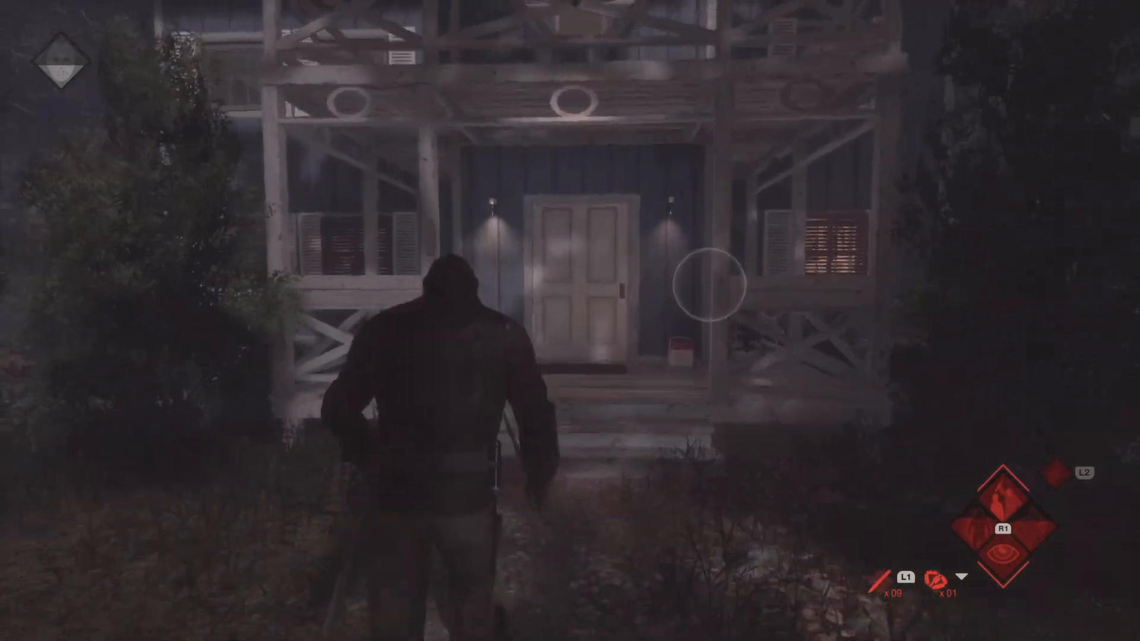